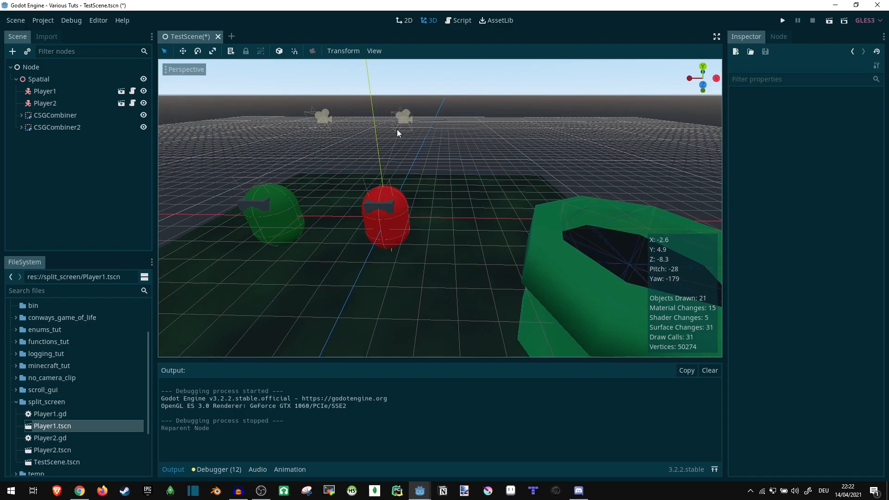
mouse_move(315, 118)
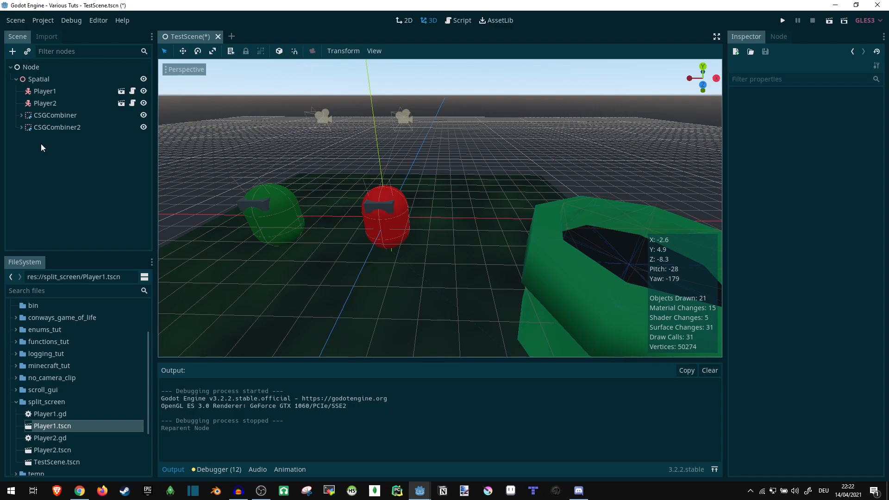
mouse_move(45, 90)
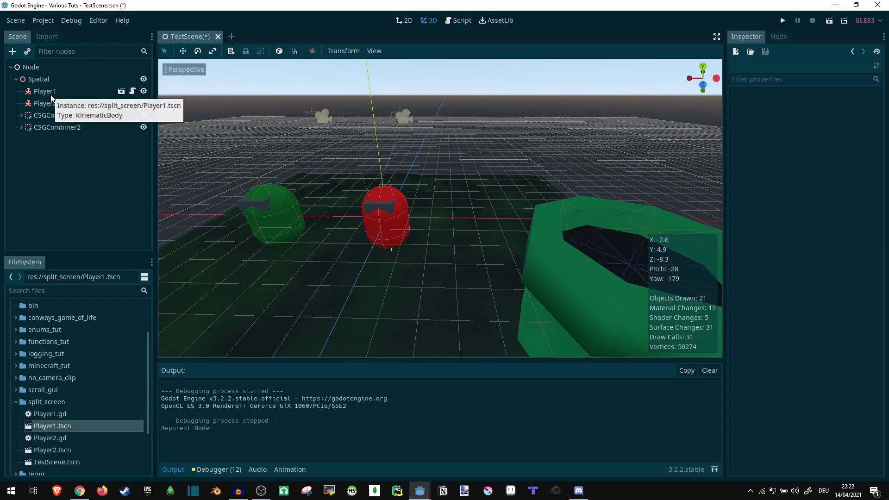
Step: Select the Player1 instance in the Scene dock, then save TestScene
left_click(45, 91)
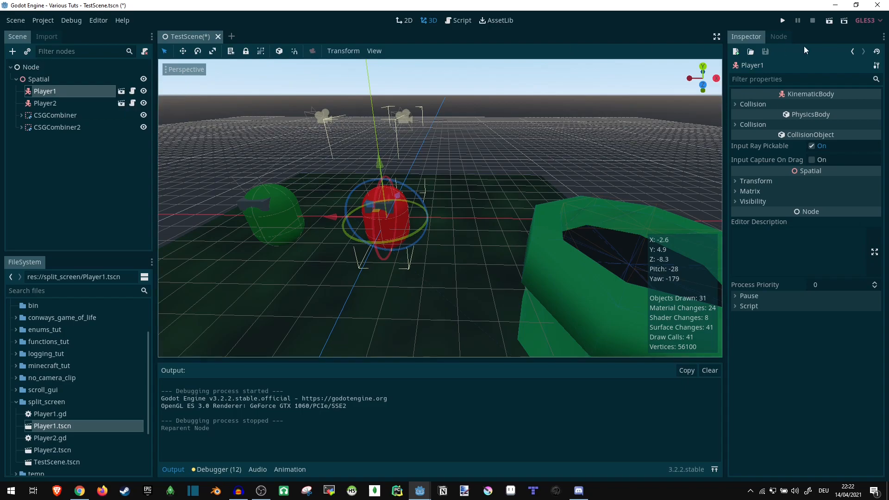
left_click(782, 20)
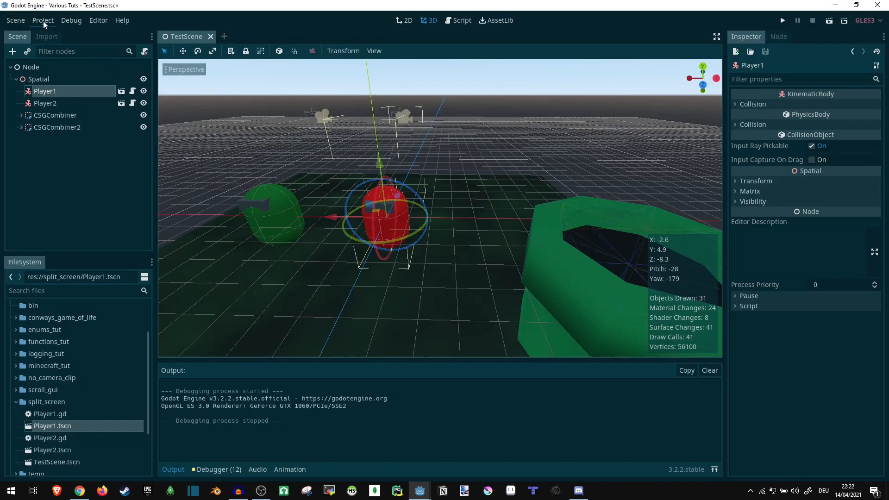
left_click(42, 20)
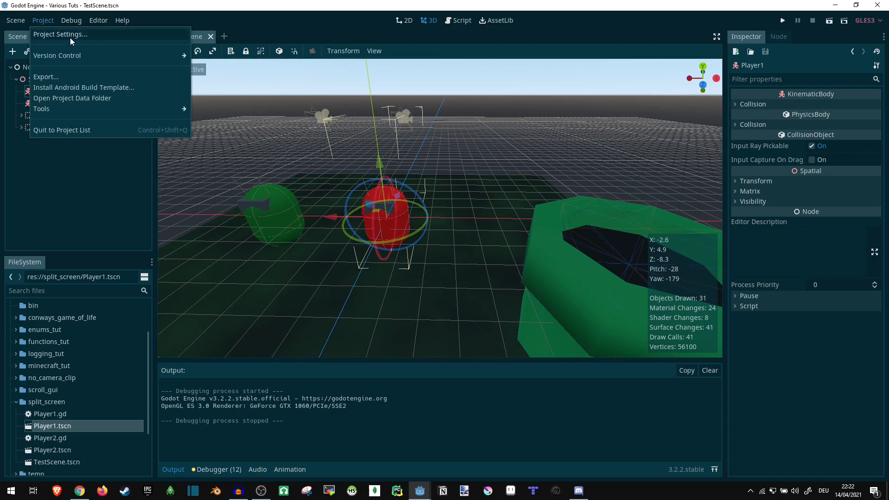
left_click(61, 34)
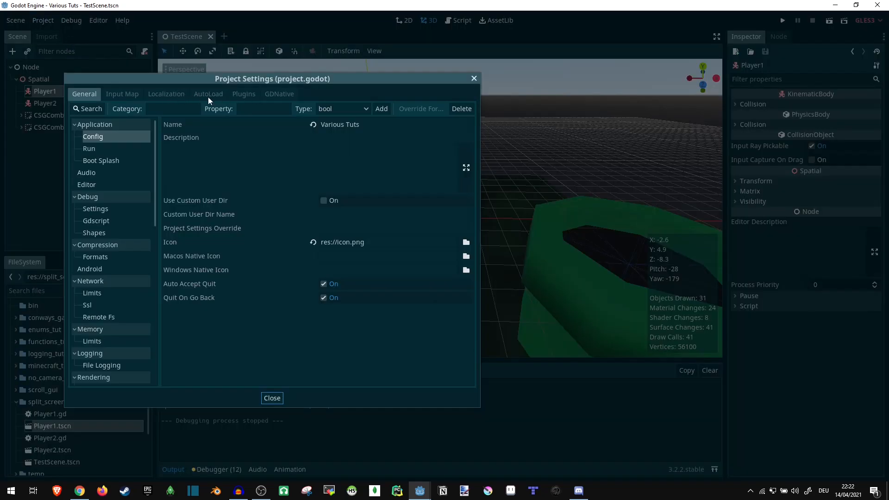
left_click(123, 94)
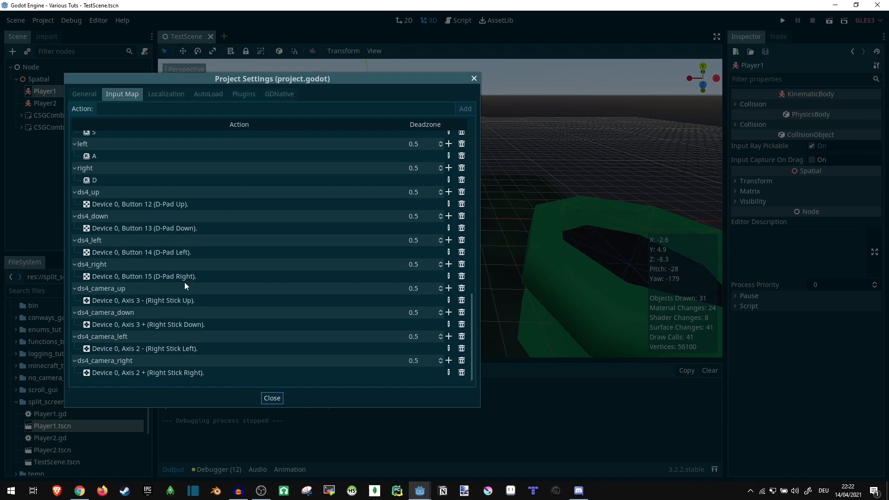
mouse_move(159, 210)
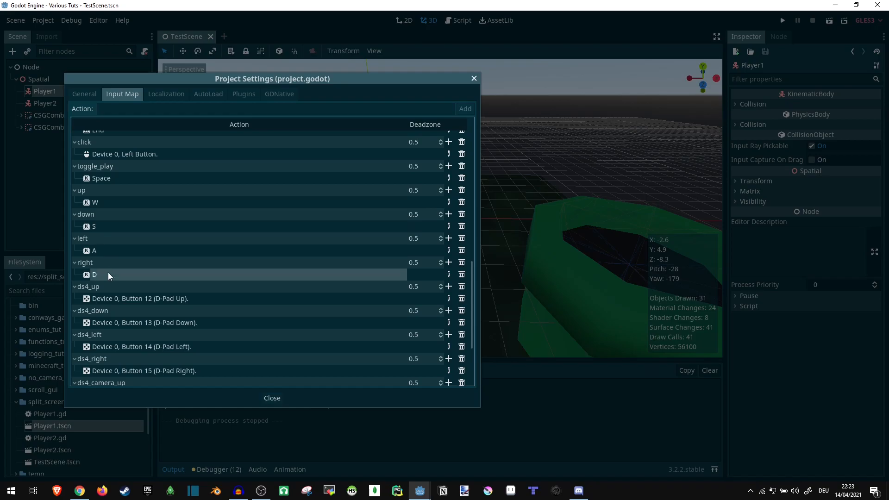
scroll("down", 3)
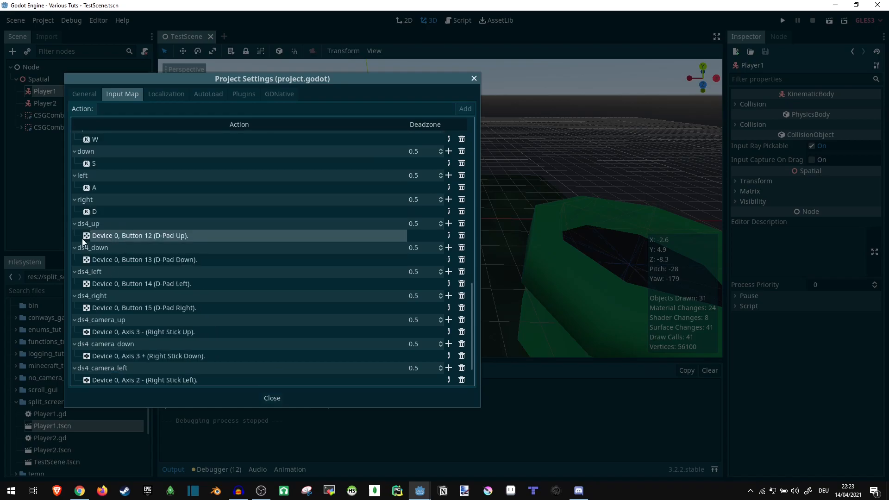
left_click(271, 398)
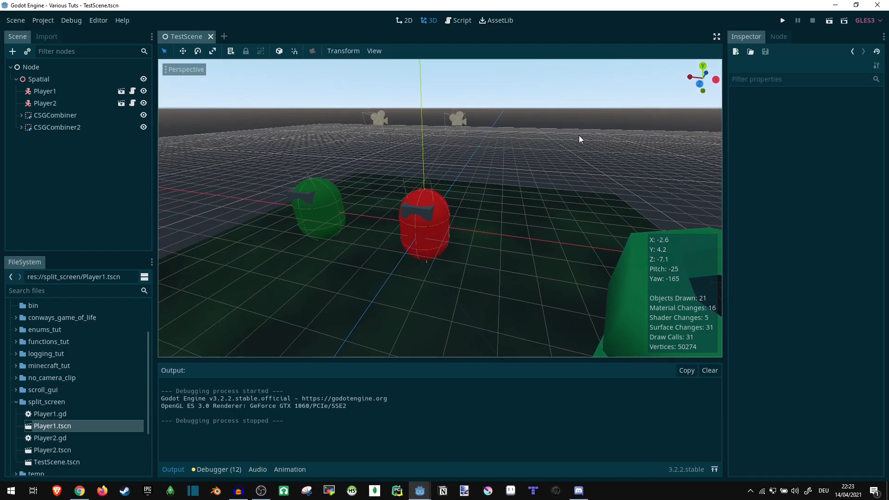
Step: Add a Control node as a child of the root Node
left_click(31, 67)
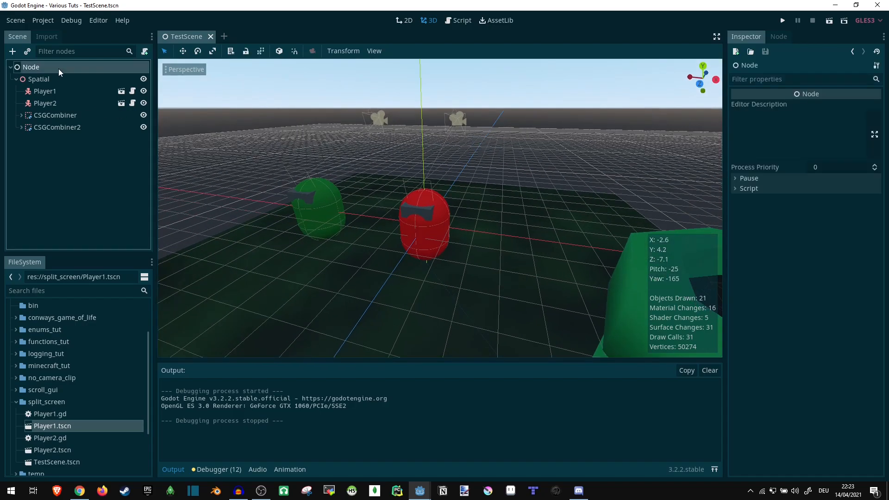
right_click(26, 66)
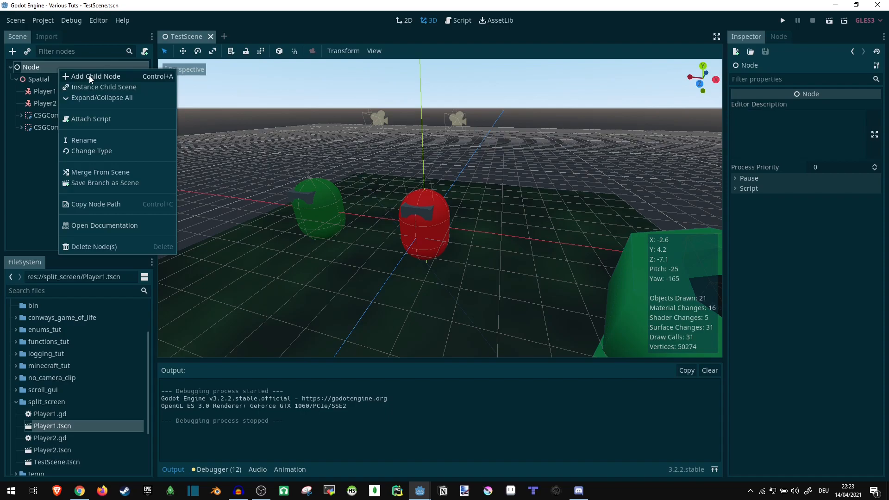
left_click(96, 76)
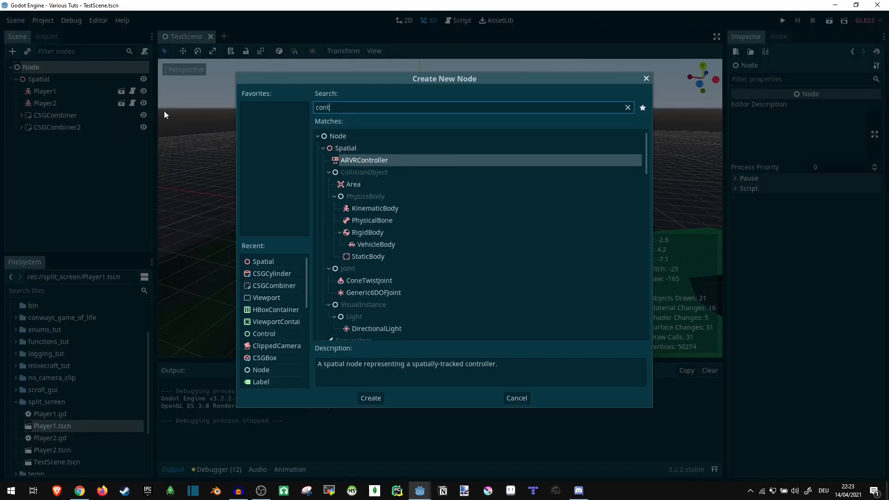
left_click(370, 397)
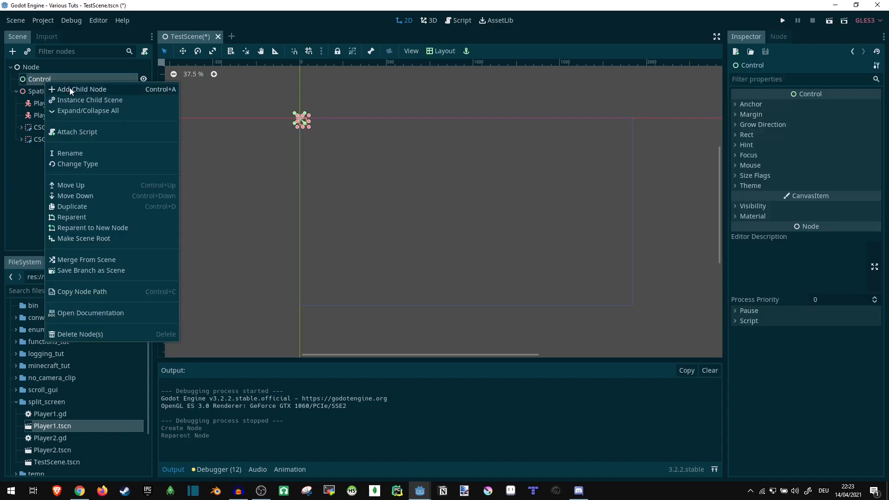
Step: Add an HBoxContainer under Control and apply Full Rect to both nodes
left_click(81, 89)
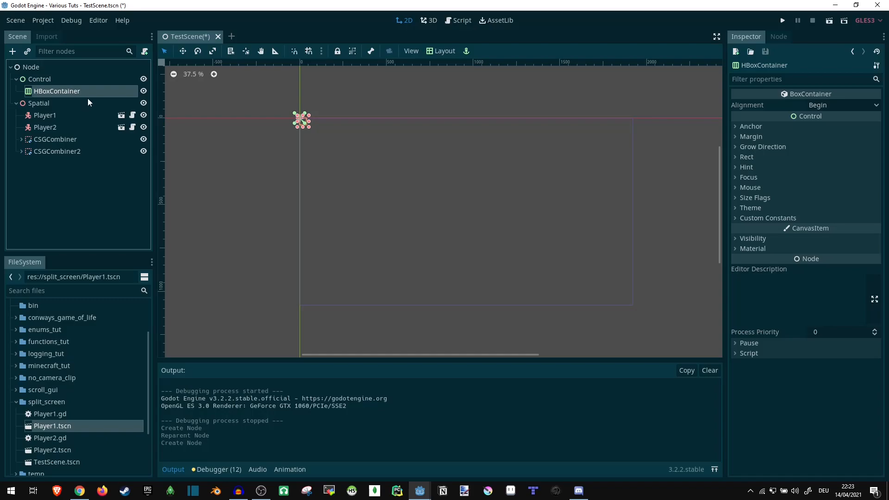
left_click(444, 51)
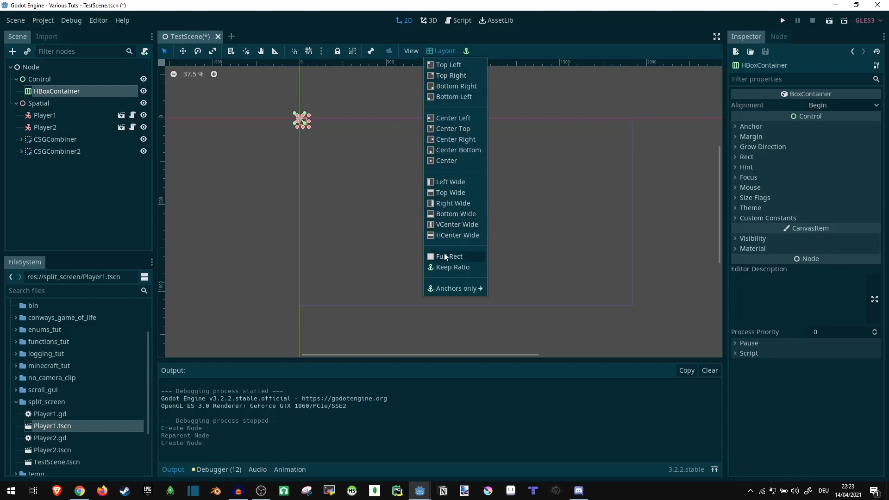
left_click(449, 256)
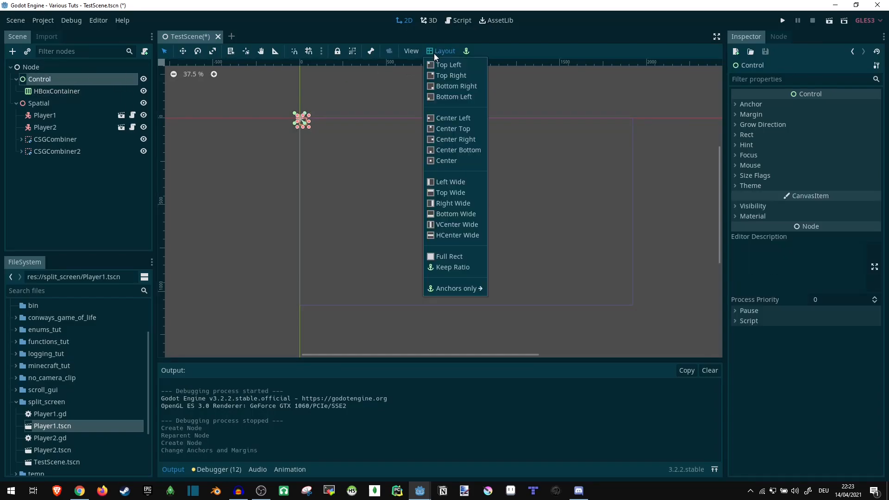
left_click(449, 256)
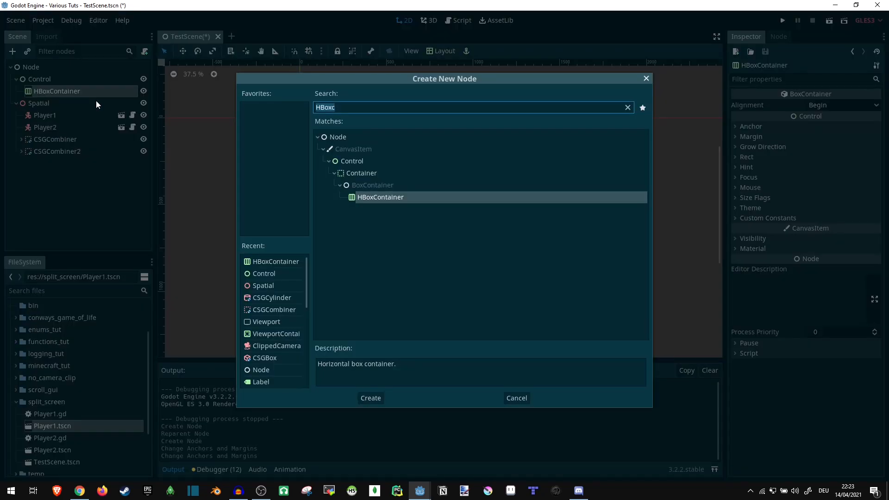
mouse_move(89, 125)
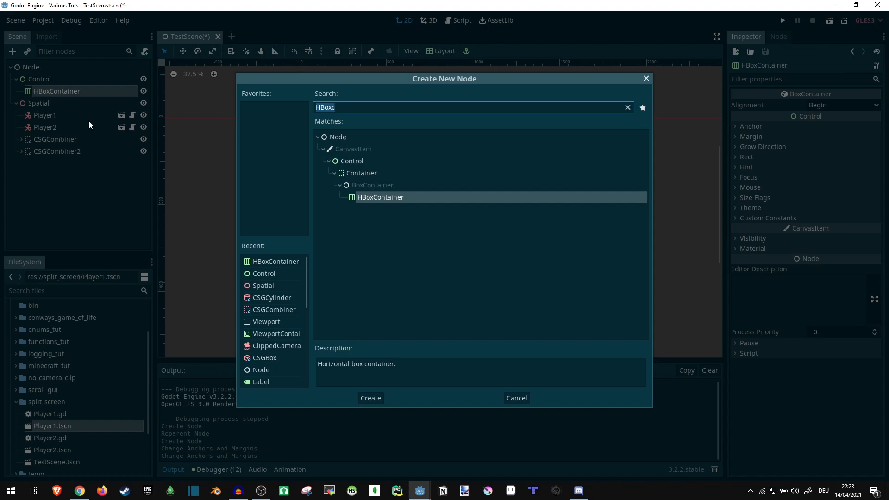
Step: Create a ViewportContainer inside HBoxContainer and adjust its size flags
type("ViewportCo")
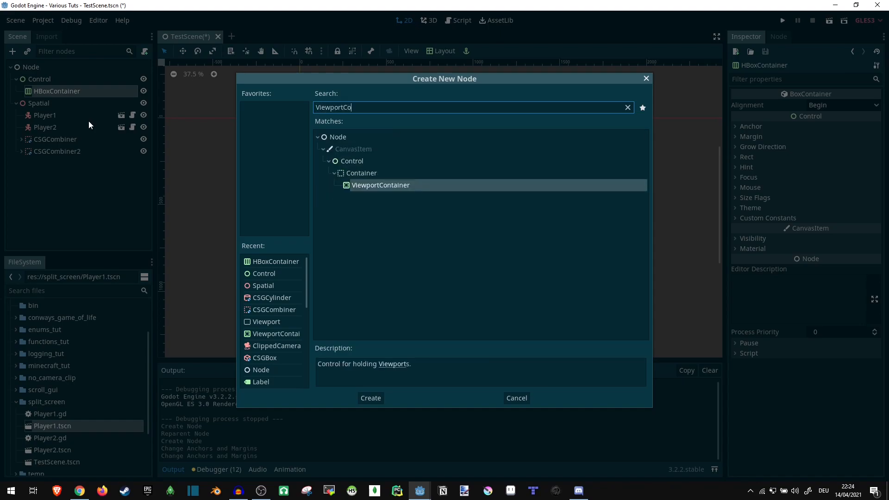
left_click(370, 397)
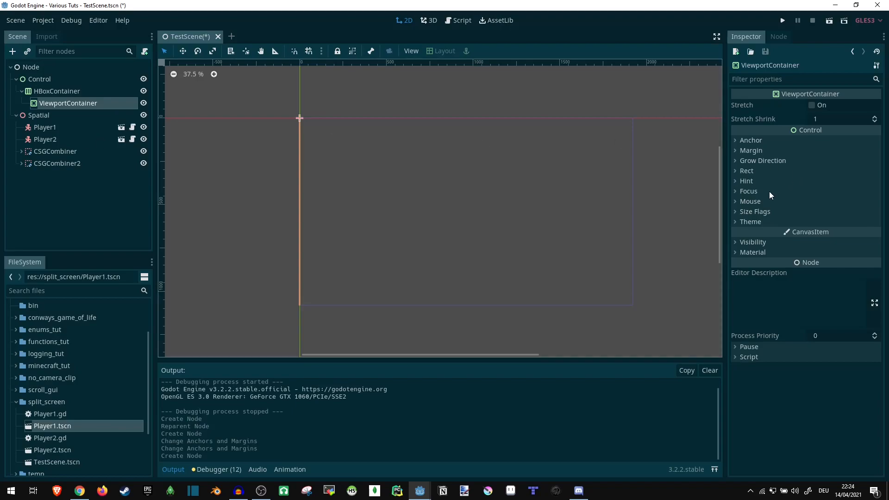
left_click(755, 211)
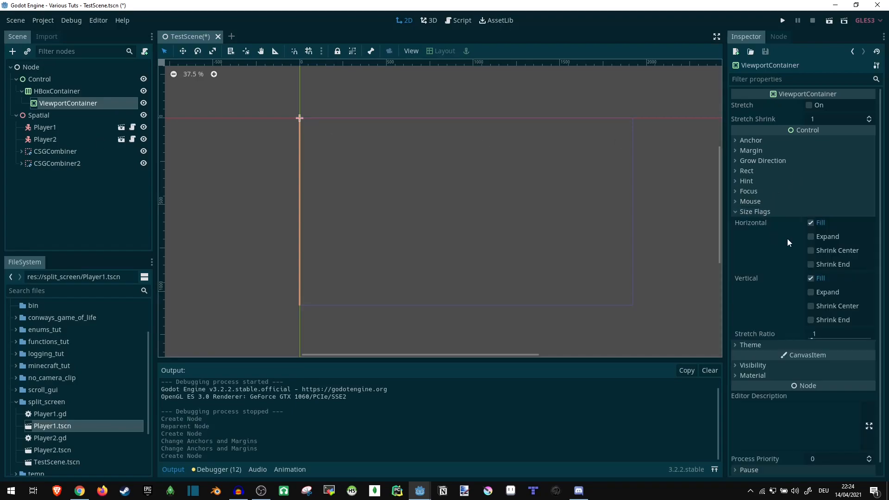
left_click(810, 292)
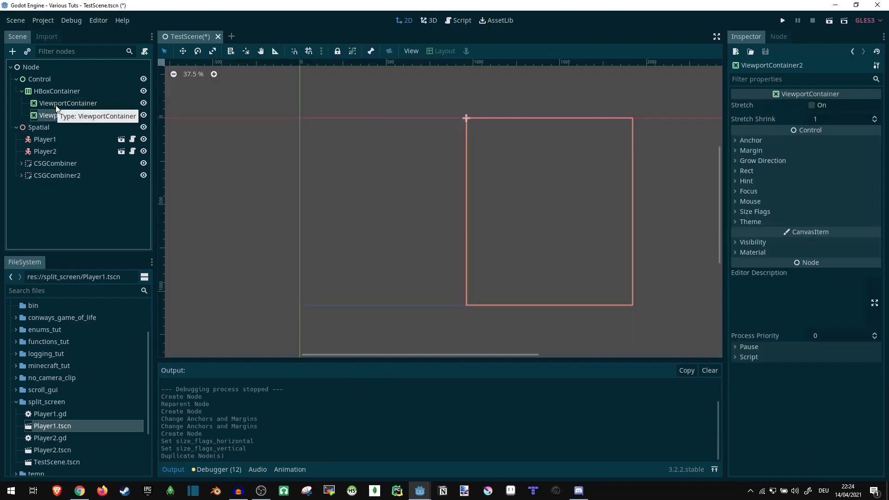
Step: Turn on Stretch for both viewport containers
left_click(68, 103)
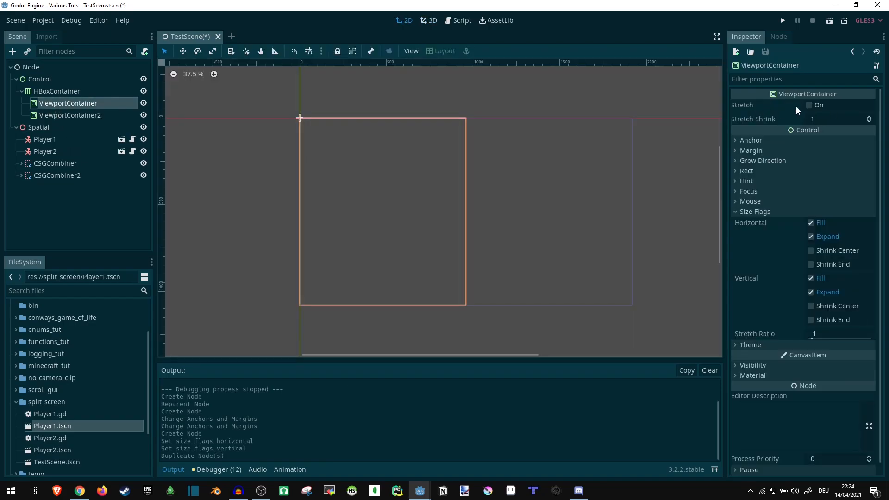
left_click(71, 115)
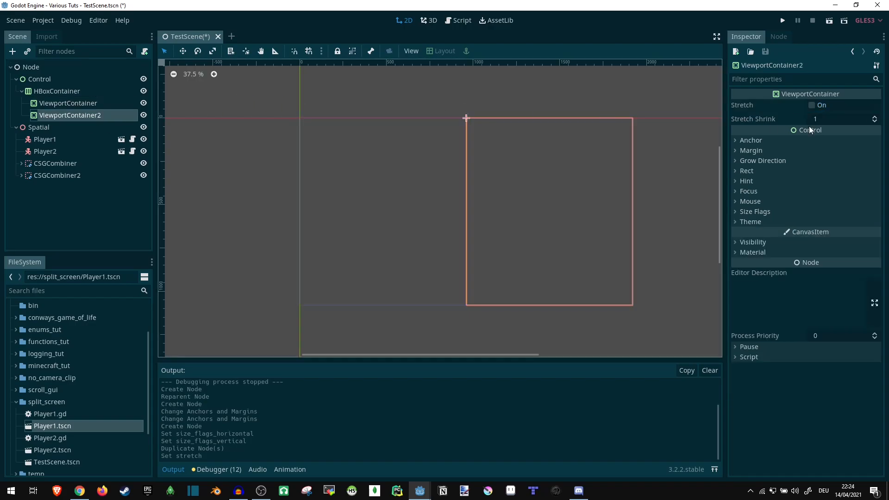
left_click(811, 105)
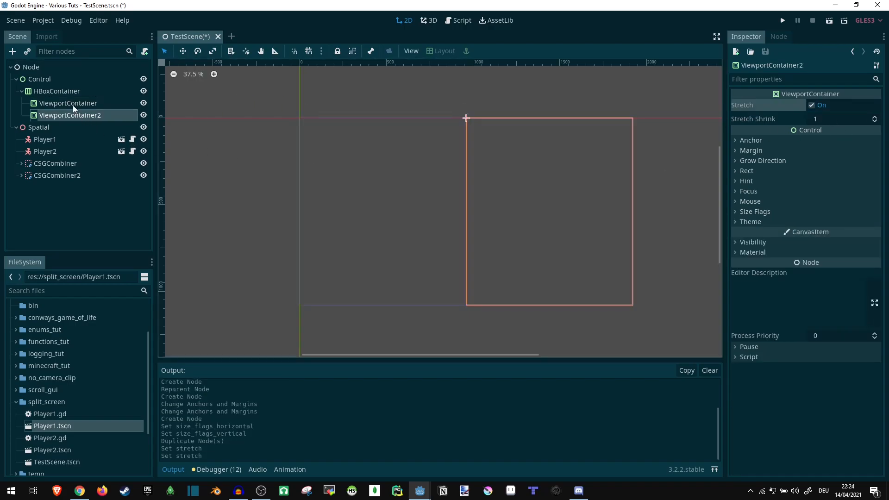
left_click(68, 102)
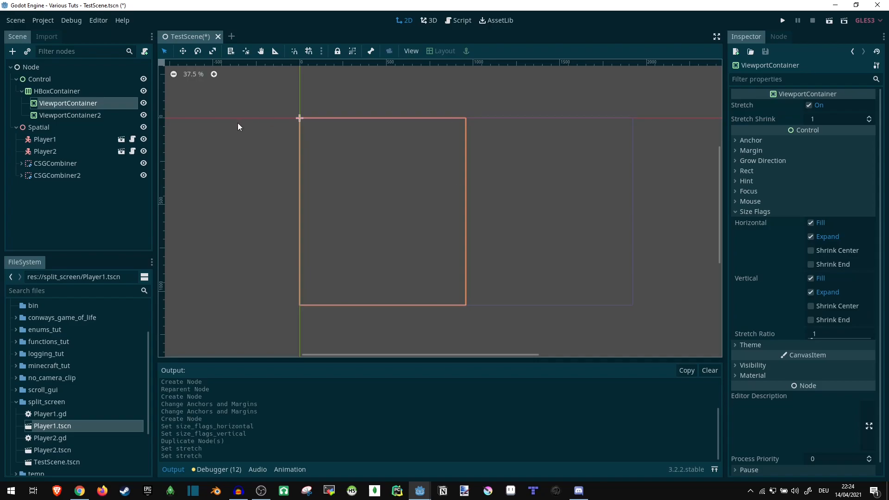
mouse_move(66, 105)
type("V")
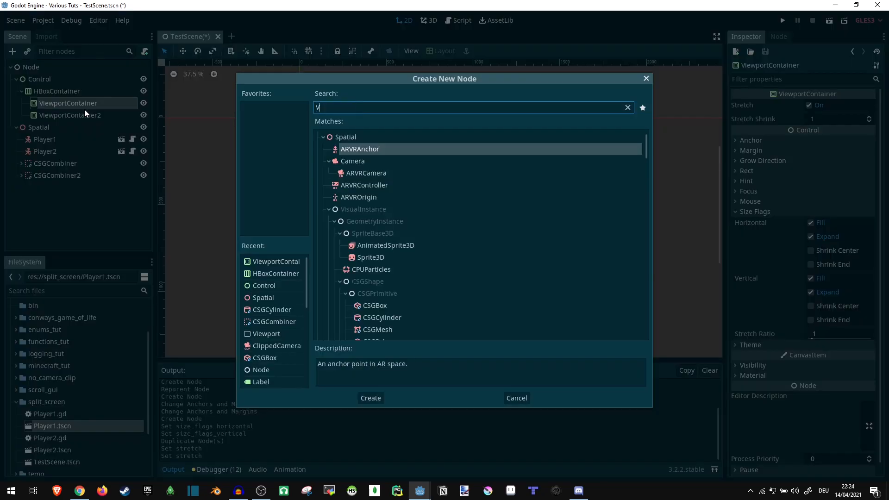
Step: Create a Viewport inside the first ViewportContainer, then select it and open its node menu
type("iewp")
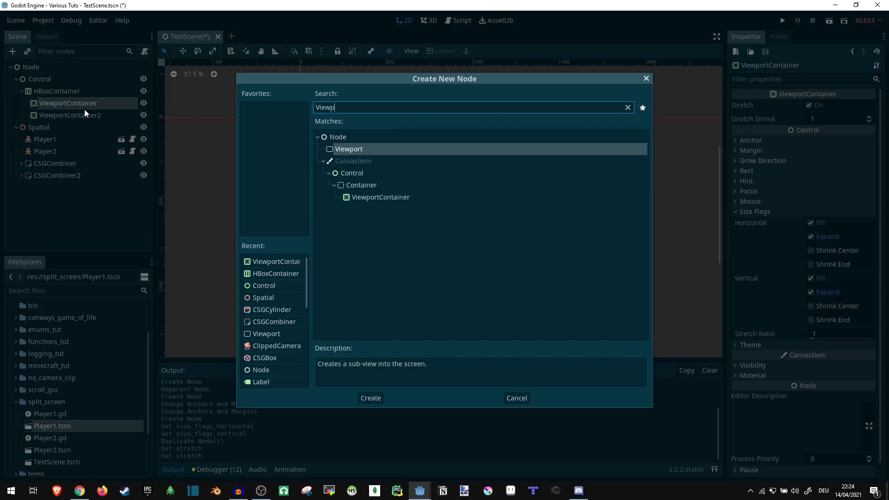
left_click(370, 397)
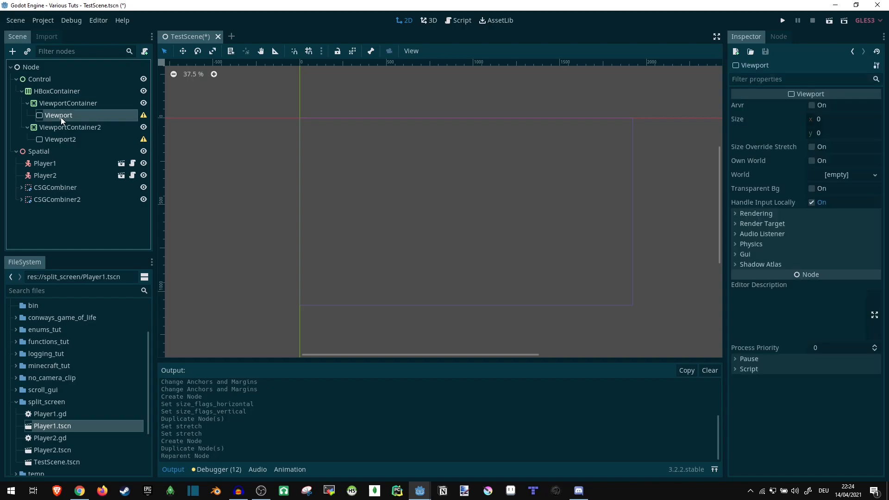
left_click(68, 103)
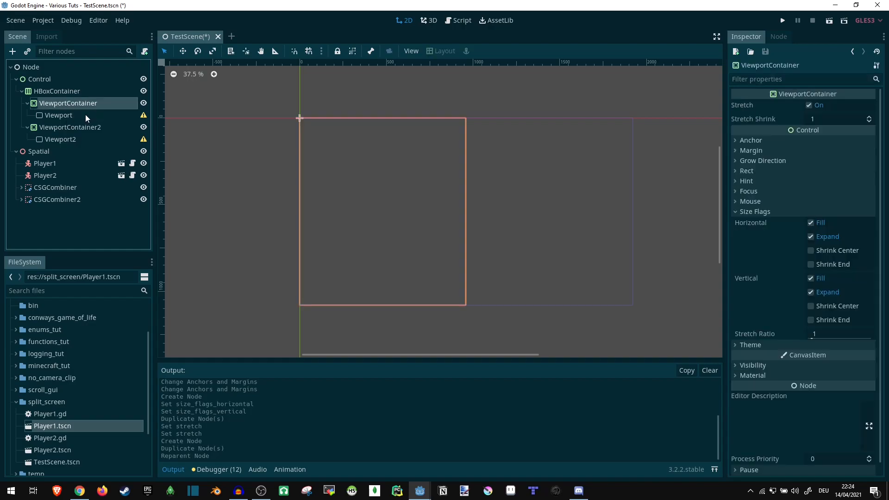
left_click(57, 115)
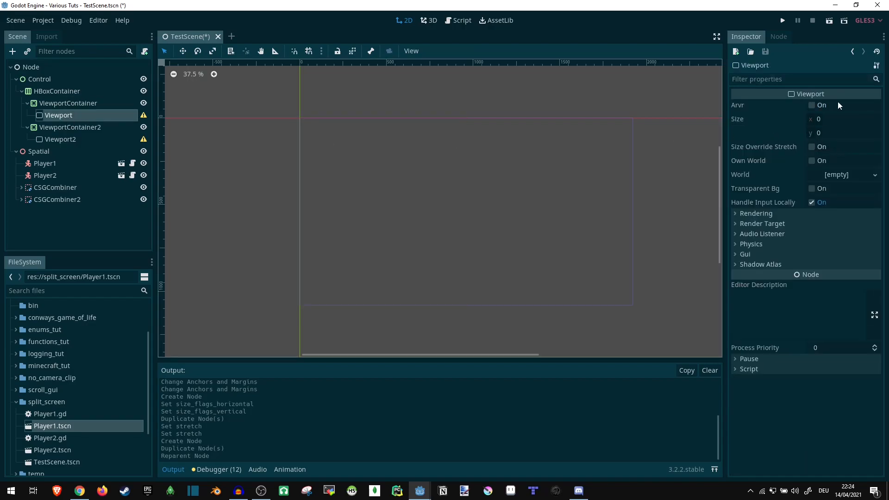
mouse_move(109, 133)
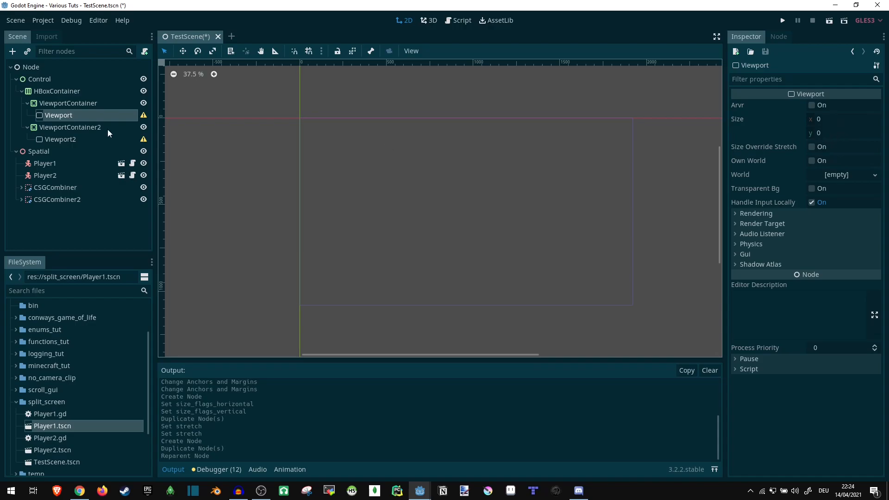
right_click(58, 115)
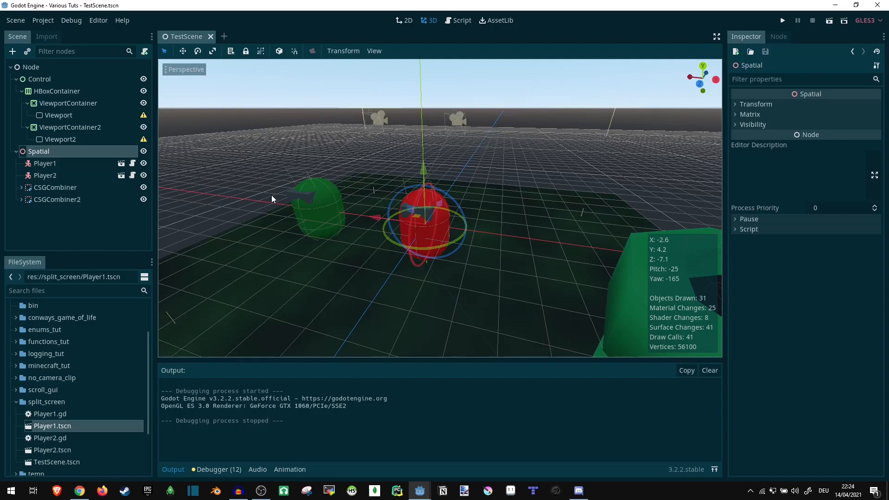
Step: Select the green Player2 in the Scene dock
left_click(45, 163)
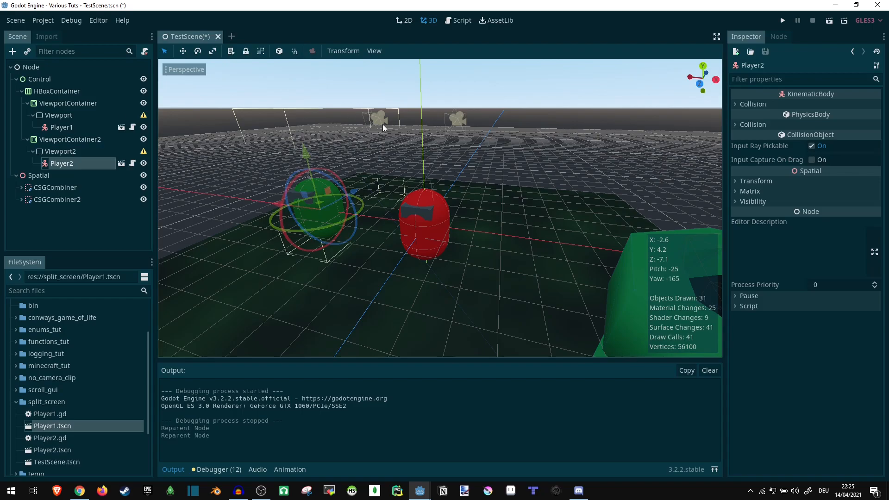
mouse_move(72, 122)
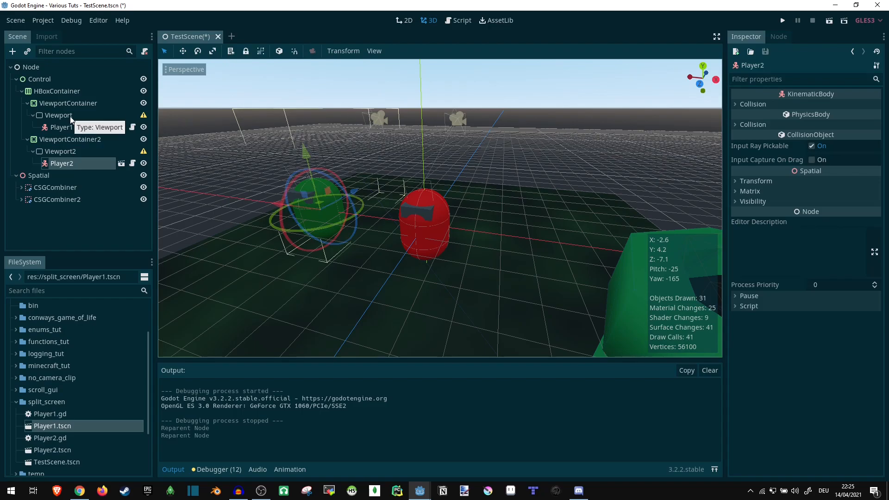
Step: Toggle the first ViewportContainer's horizontal Expand flag to refresh the player views, then select HBoxContainer
left_click(59, 115)
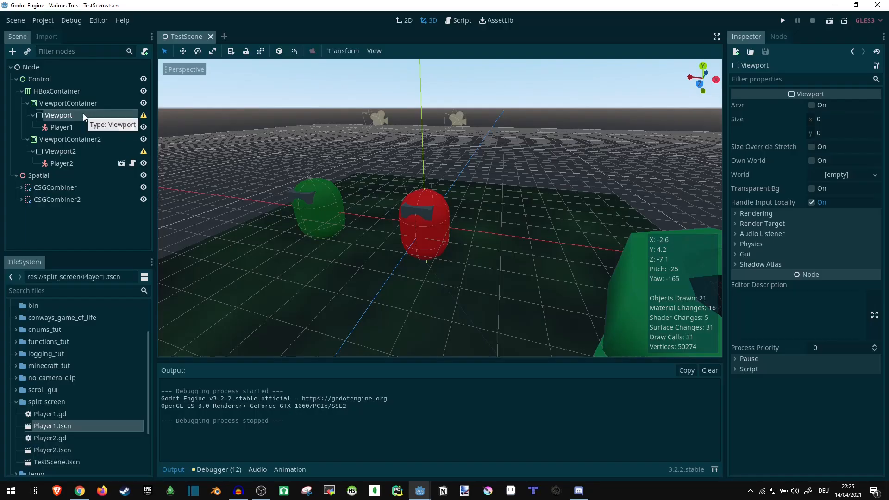
mouse_move(88, 105)
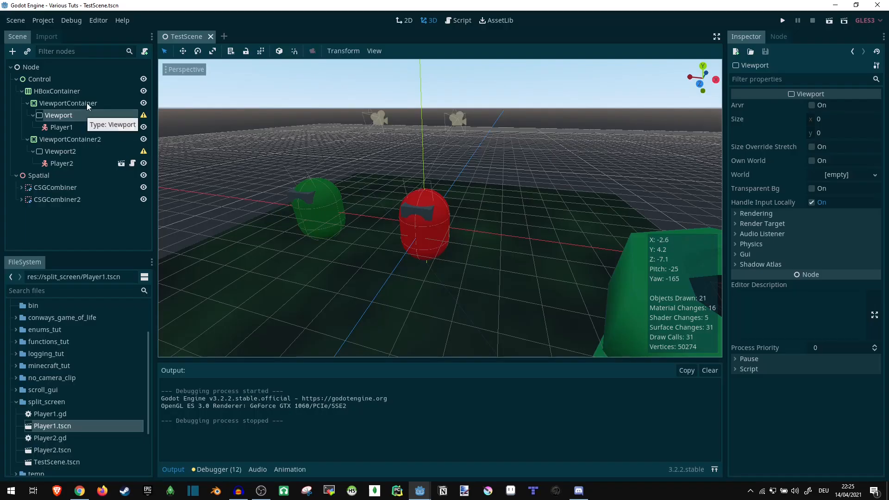
left_click(68, 103)
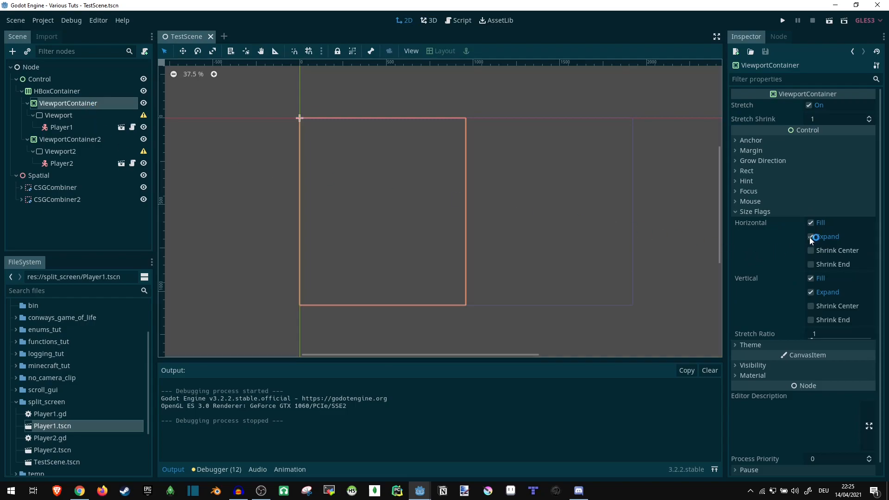
left_click(810, 237)
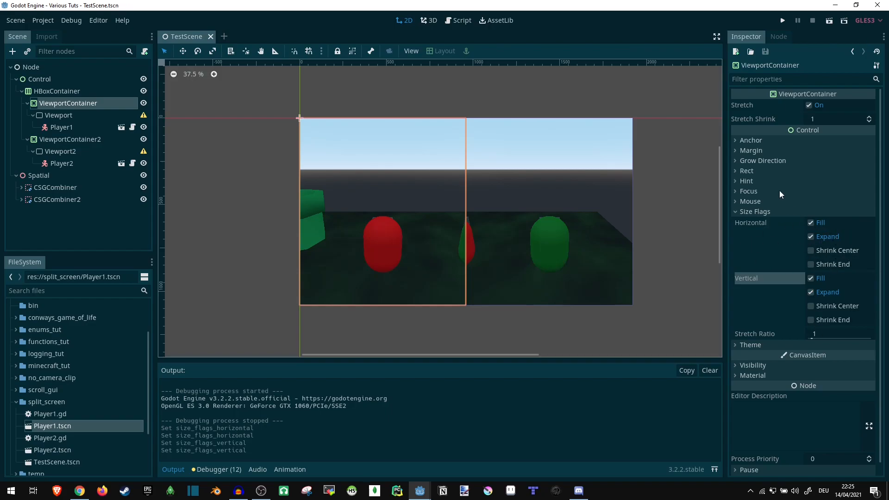
left_click(58, 114)
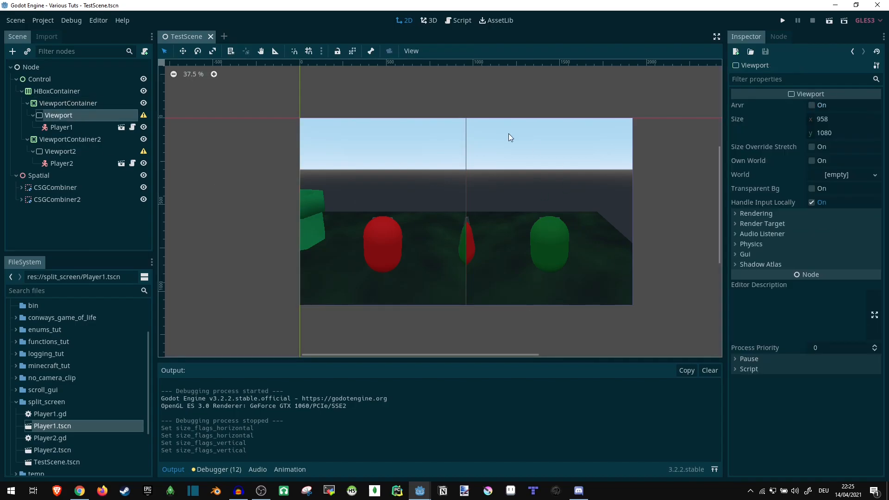
mouse_move(477, 165)
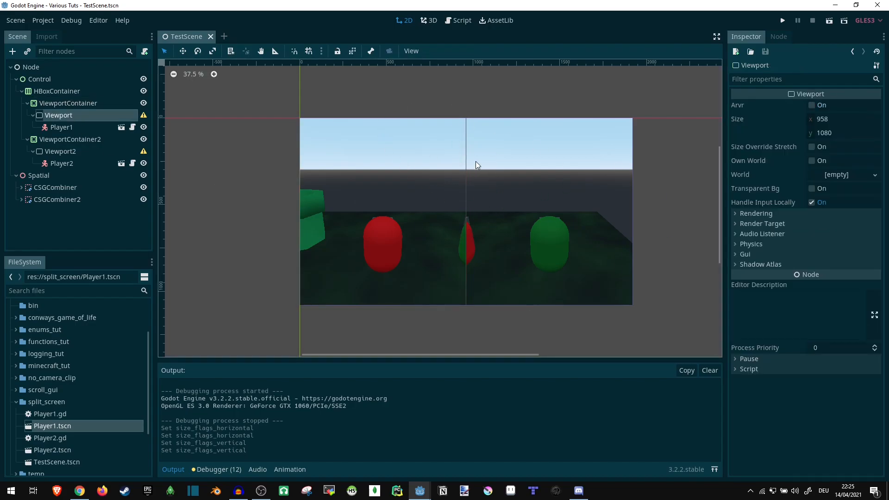
mouse_move(225, 106)
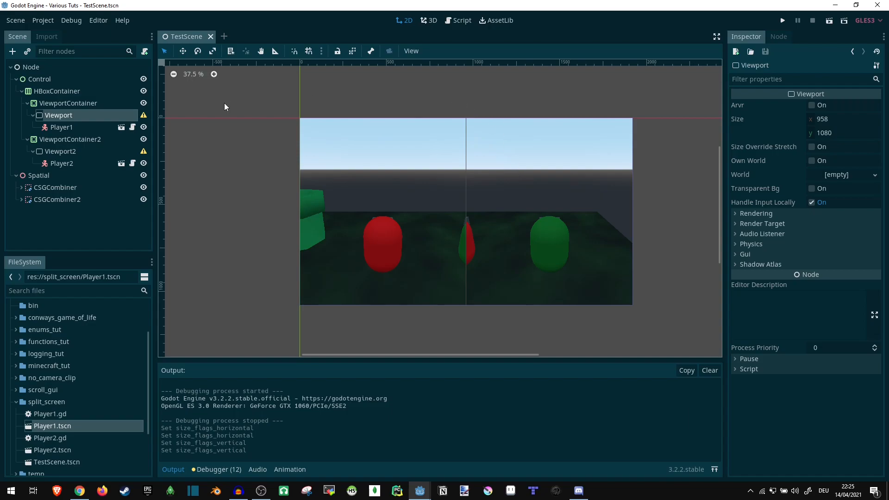
mouse_move(585, 215)
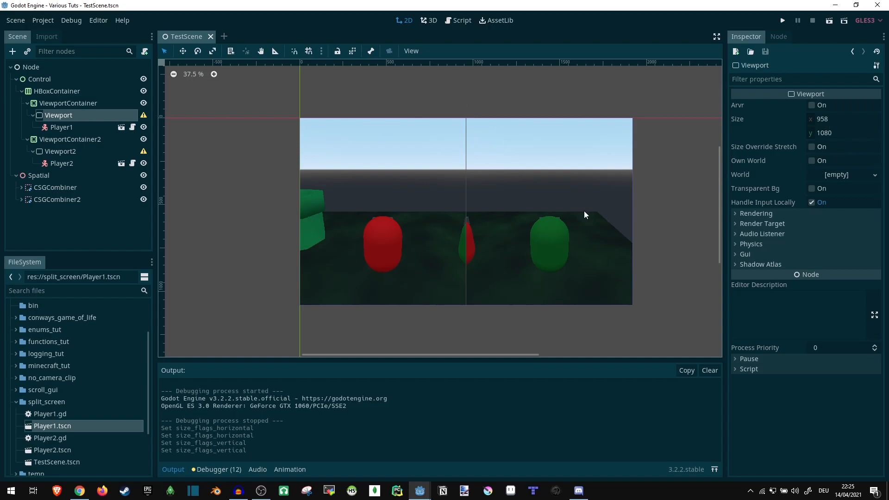
mouse_move(49, 93)
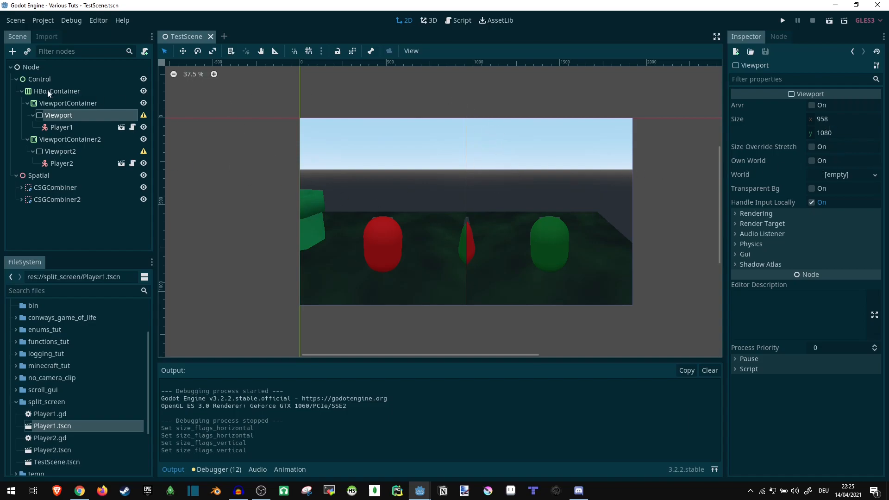
left_click(57, 91)
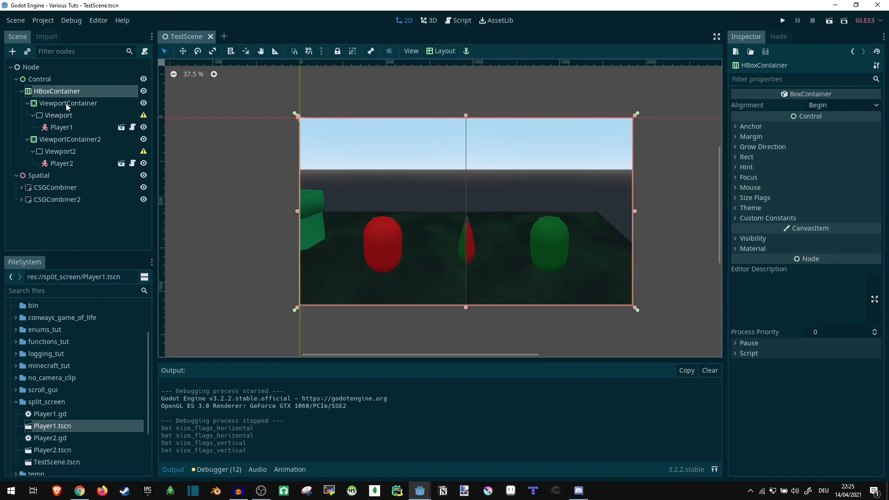
Step: Enable the HBoxContainer Separation override, try 100, then set it to 0
left_click(768, 218)
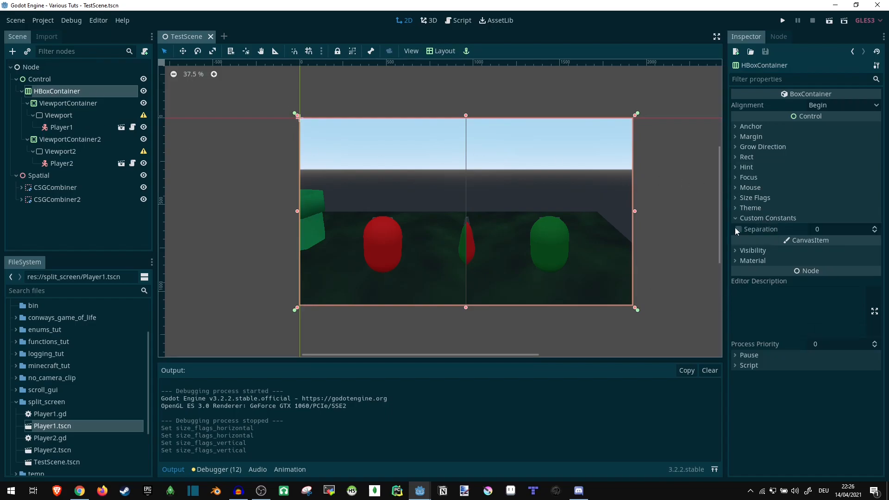
left_click(737, 229)
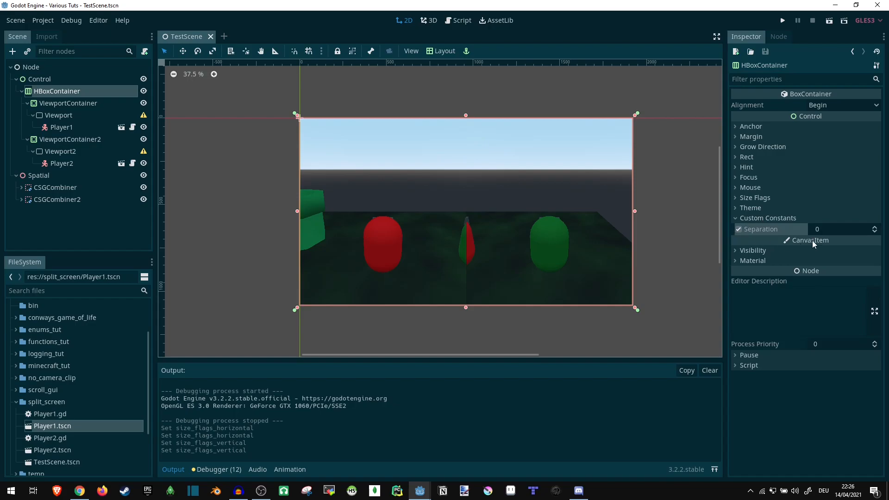
type("100")
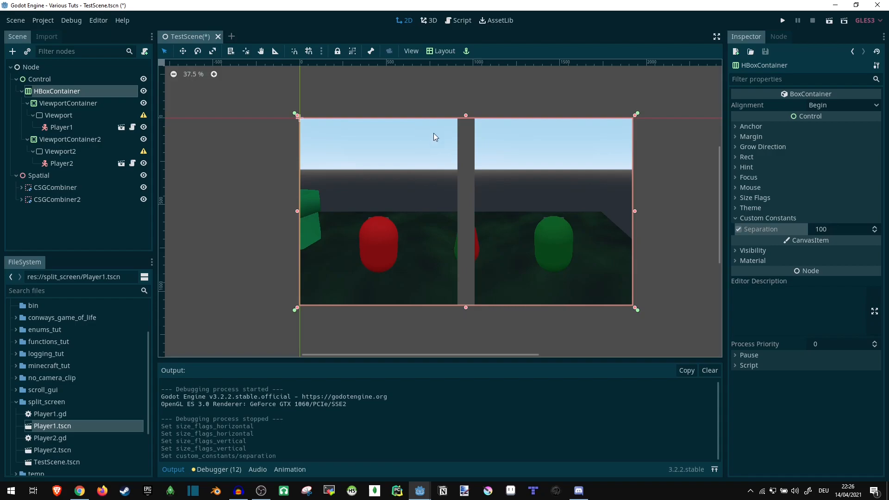
mouse_move(834, 235)
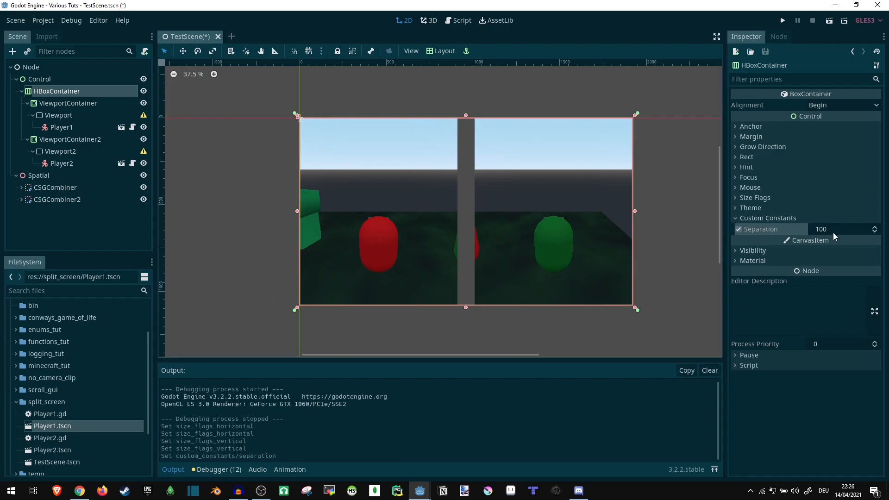
type("0")
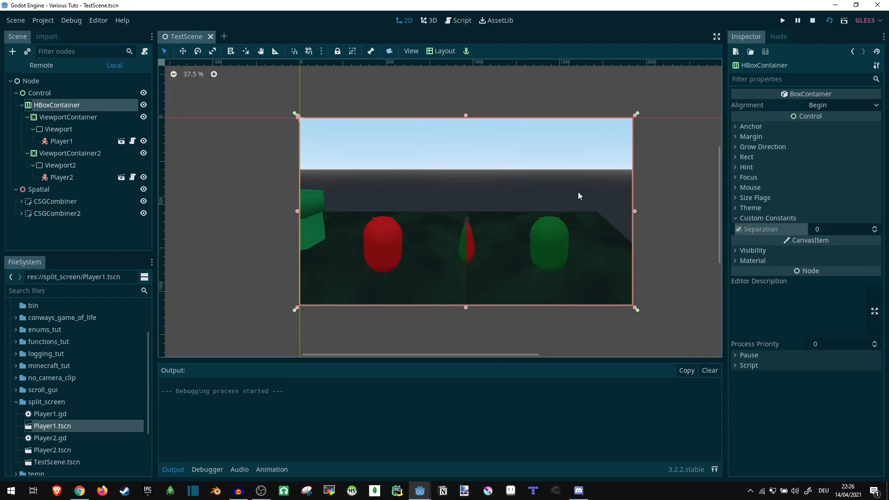
Step: Stop the running game and select the first ViewportContainer
left_click(782, 20)
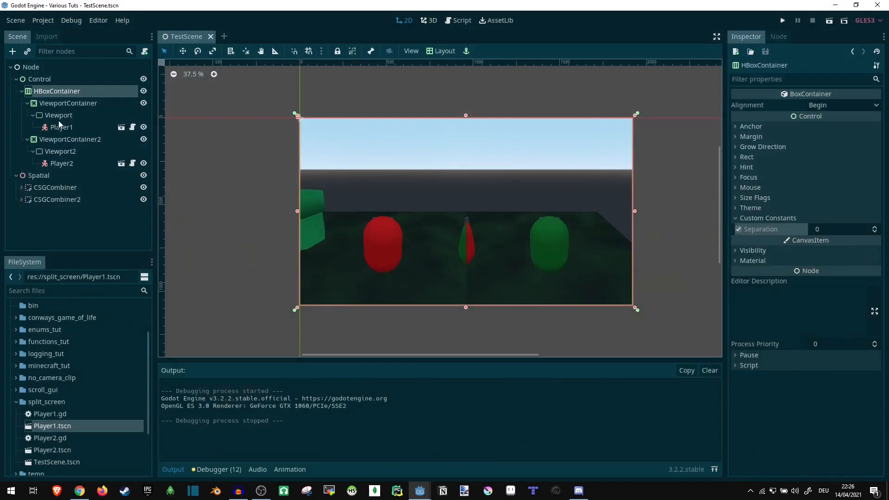
left_click(69, 103)
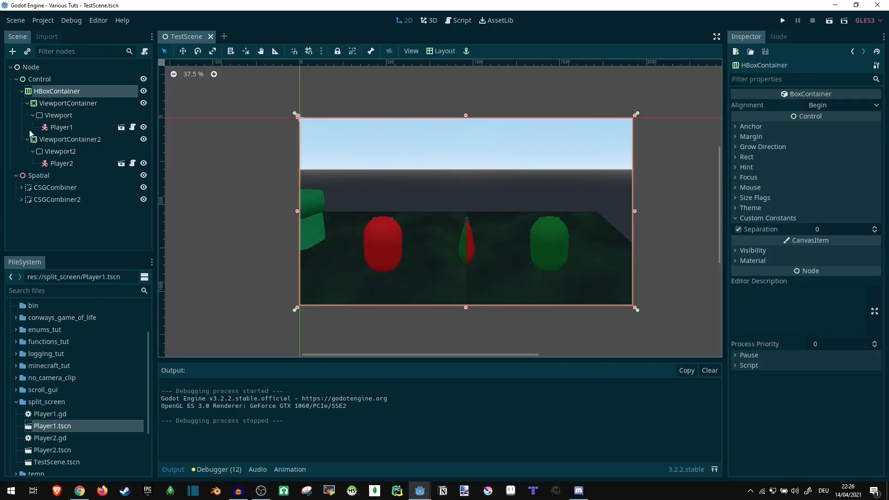
Step: Select the red Player1 and drag it sideways in the 3D view
left_click(431, 20)
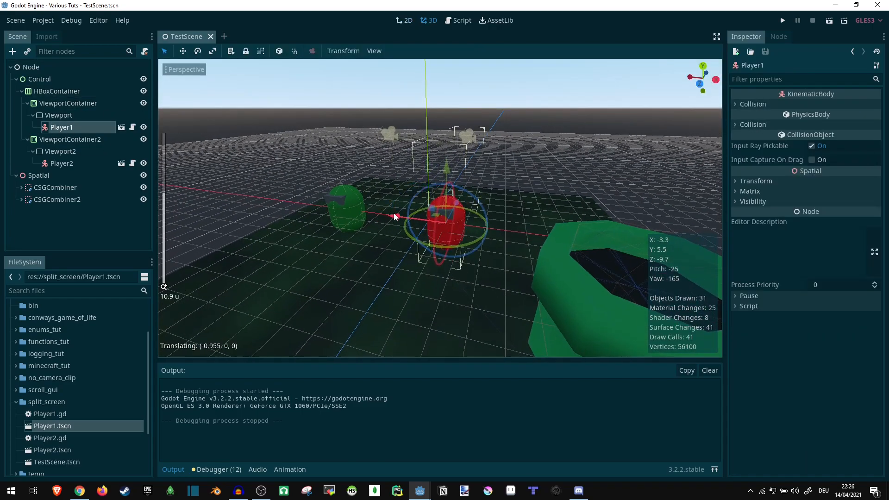
left_click_drag(394, 217, 489, 230)
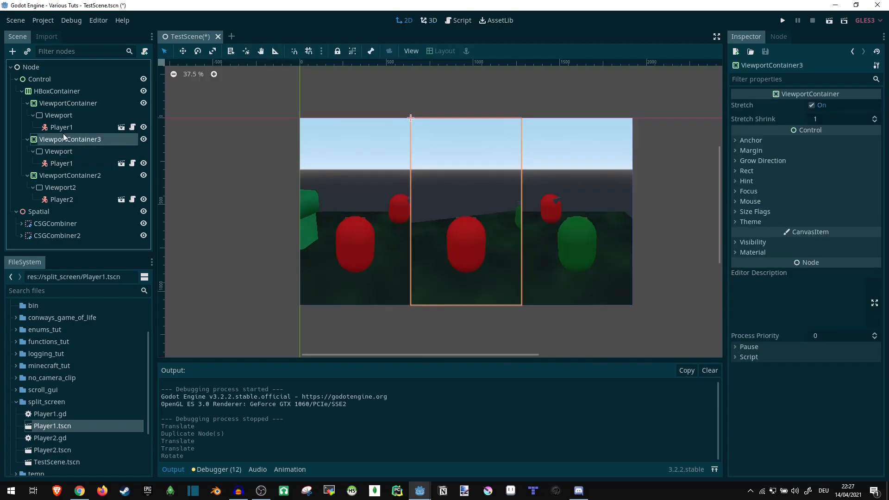
Step: Save the scene, check ViewportContainer's size flags, and open the Control node's actions
key("ctrl+s")
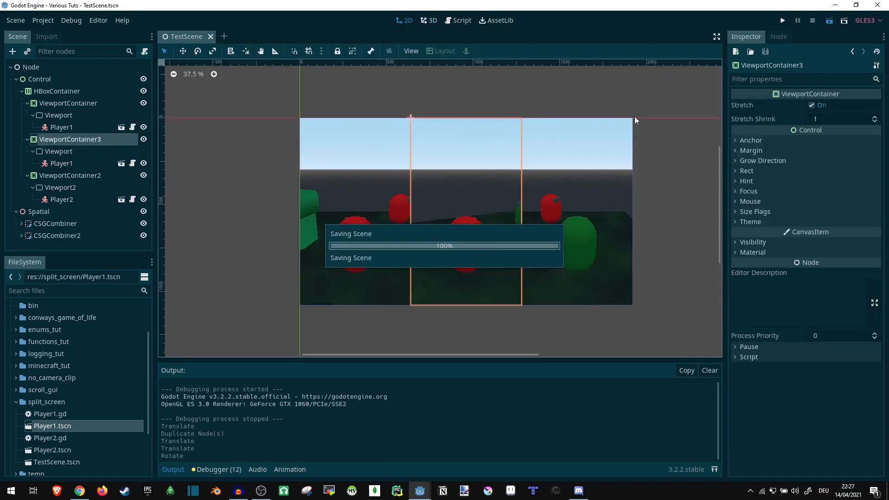
left_click(781, 20)
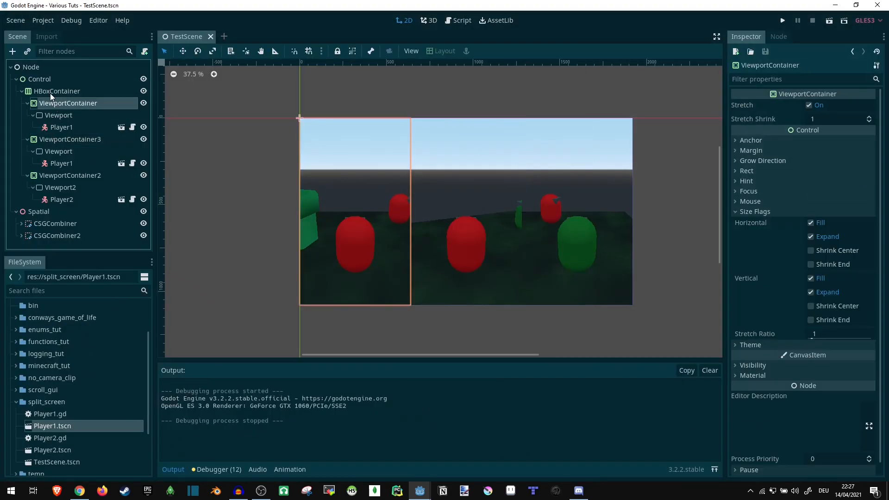
right_click(57, 91)
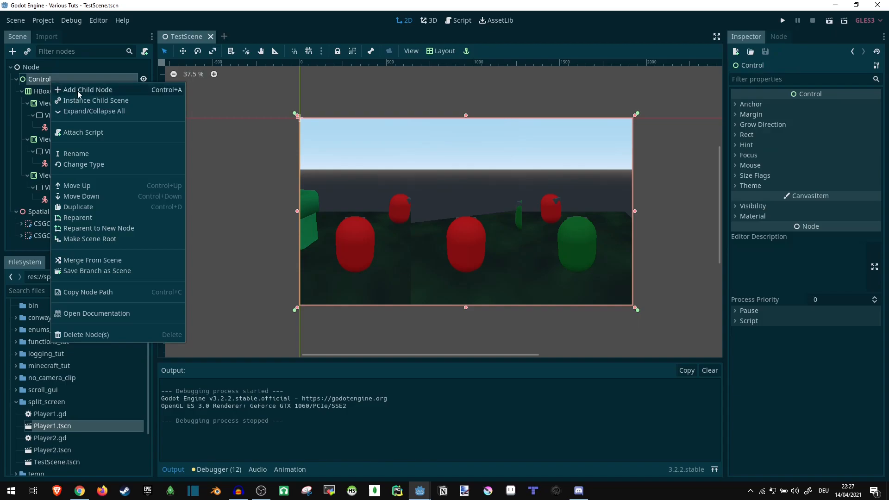
Step: Add a VBoxContainer under Control, delete the two extra nodes, and select the top HBoxContainer
left_click(88, 90)
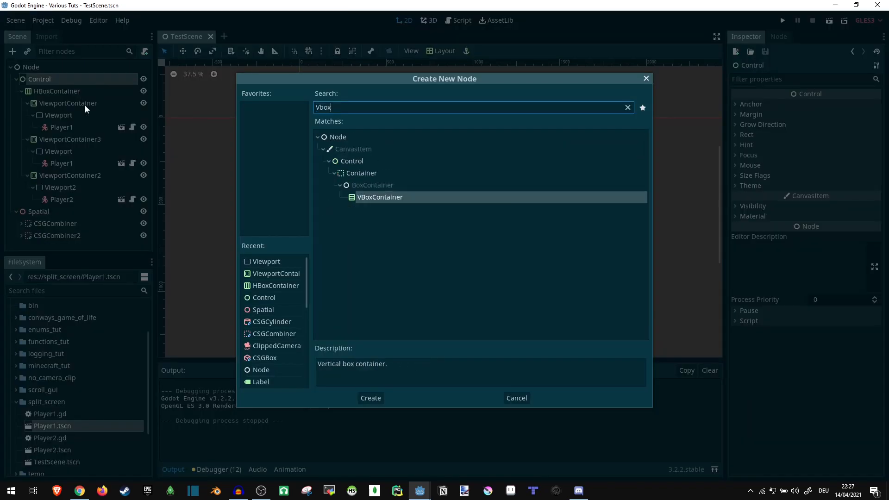
left_click(370, 398)
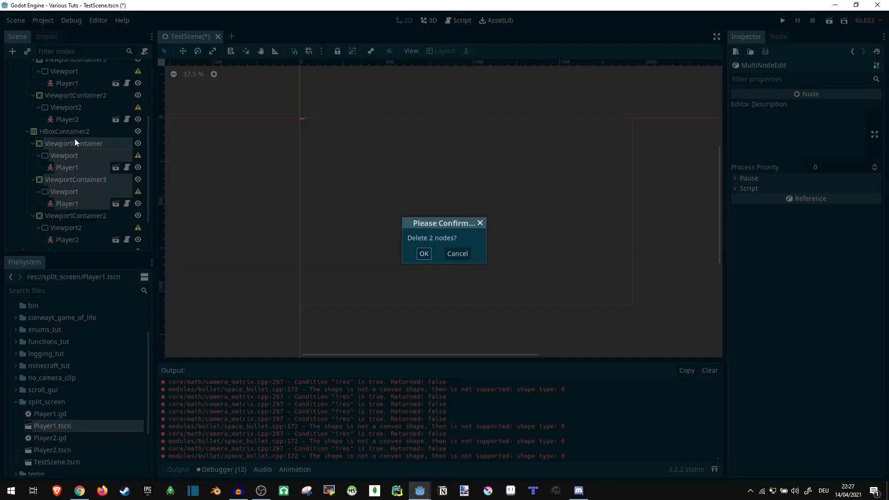
left_click(423, 253)
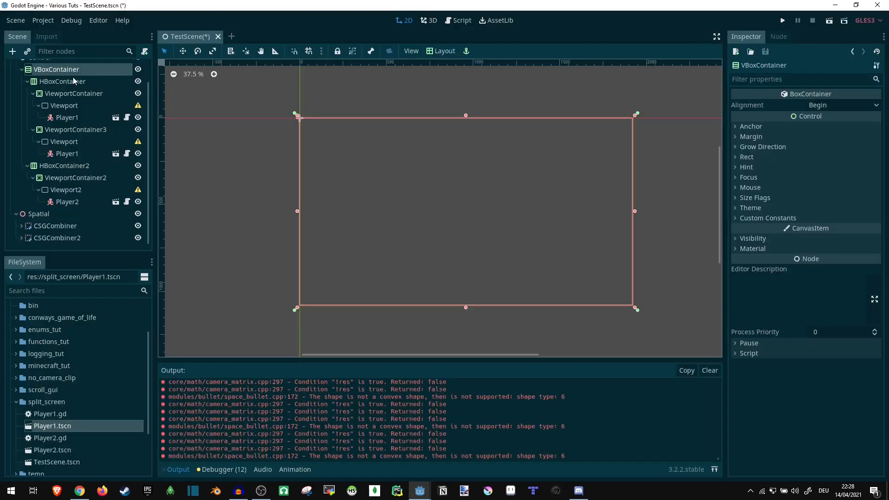
left_click(60, 81)
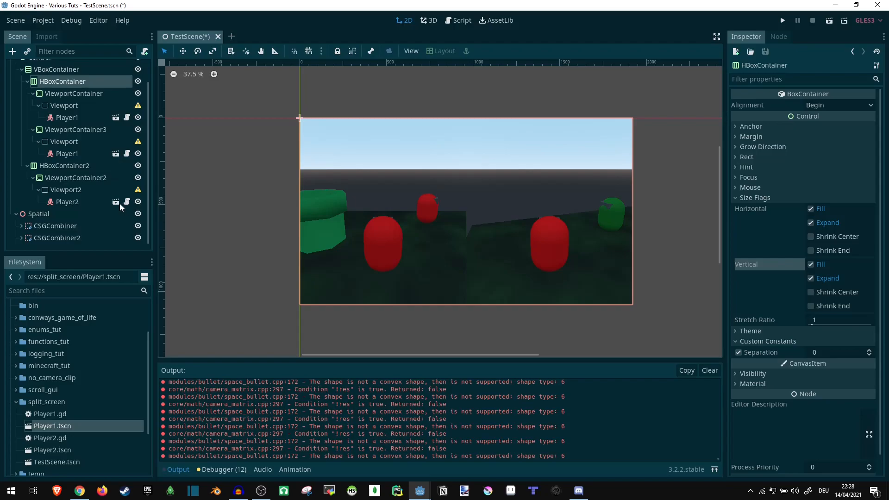
Step: Set HBoxContainer2's size flags to Expand so the green-player row fills space
left_click(64, 165)
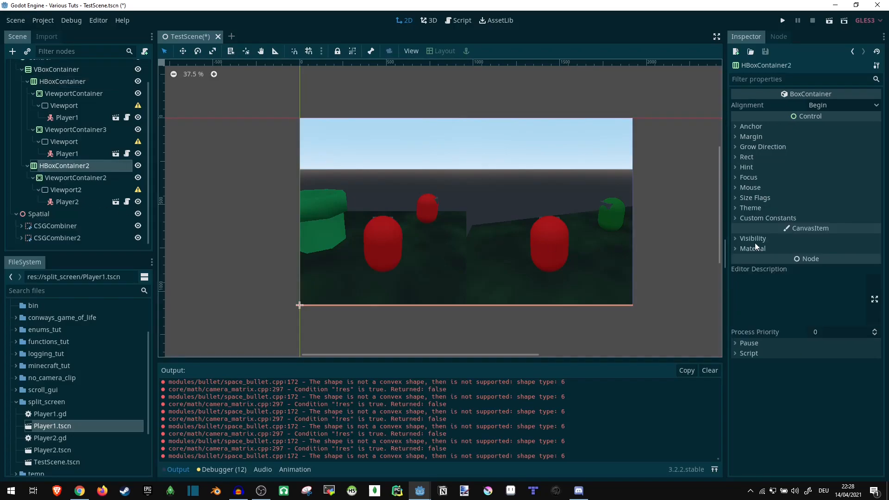
left_click(755, 197)
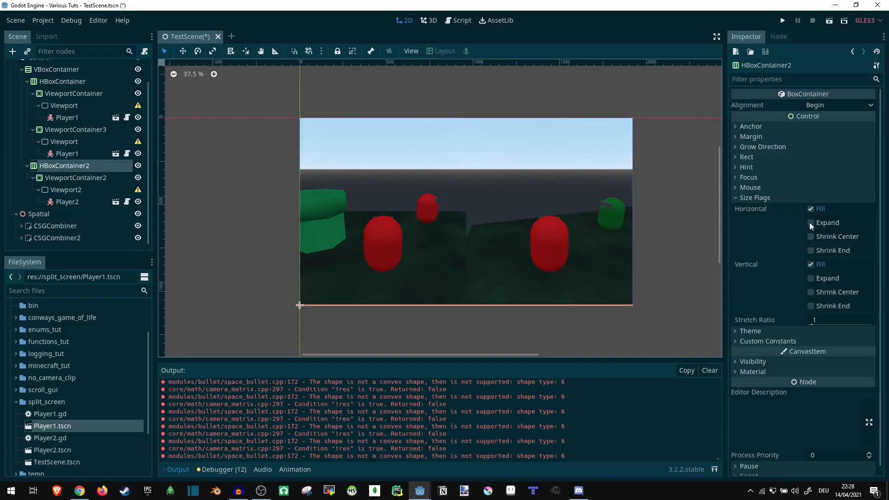
left_click(810, 278)
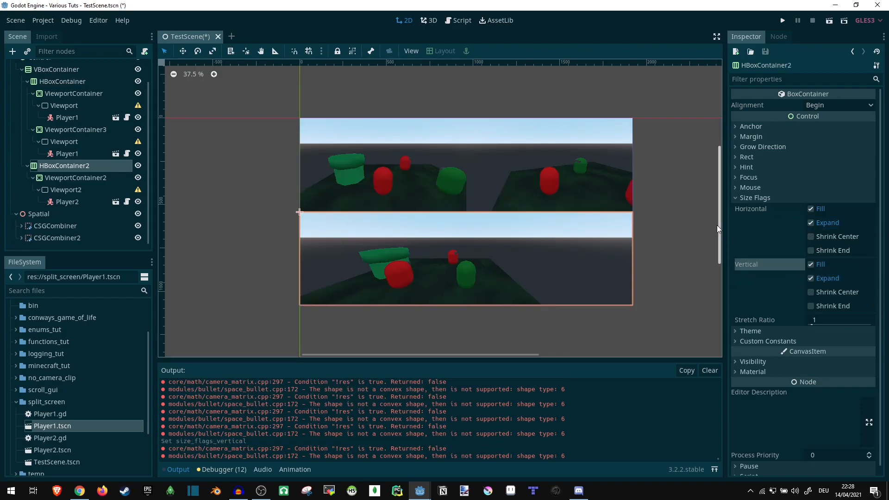
Step: Clear the output log and run the scene twice to preview the split-screen layout
left_click(709, 371)
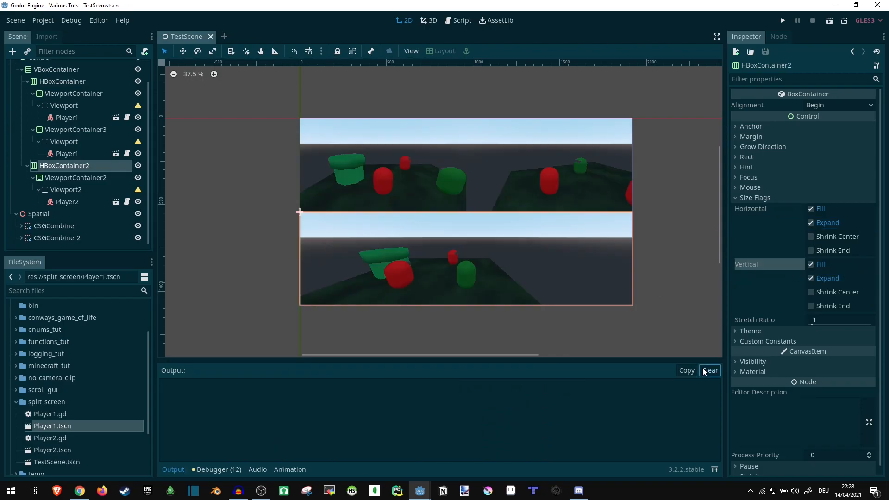
left_click(783, 20)
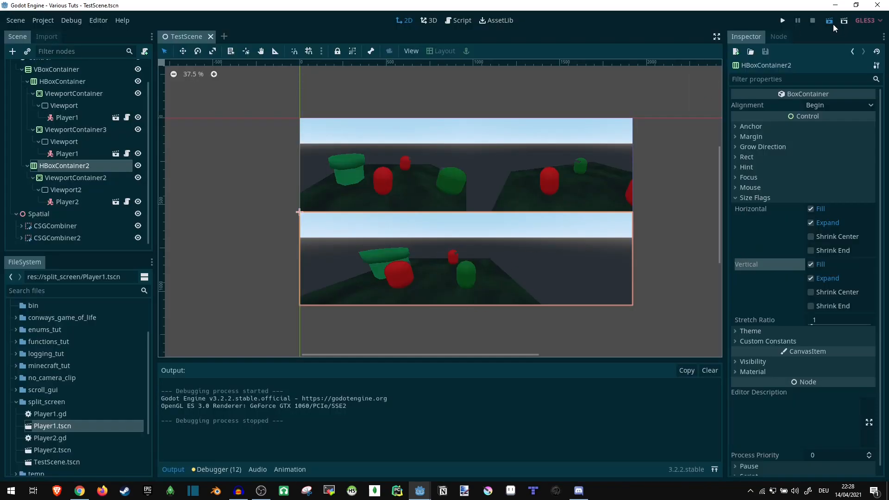
left_click(781, 20)
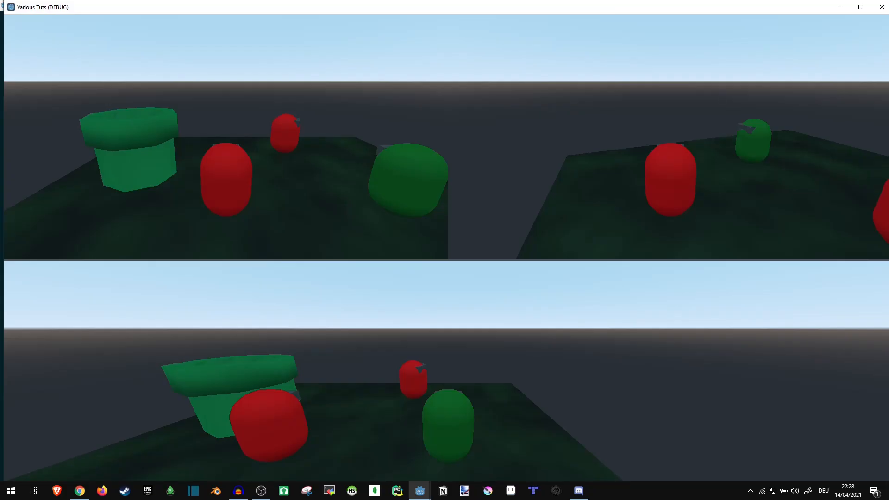